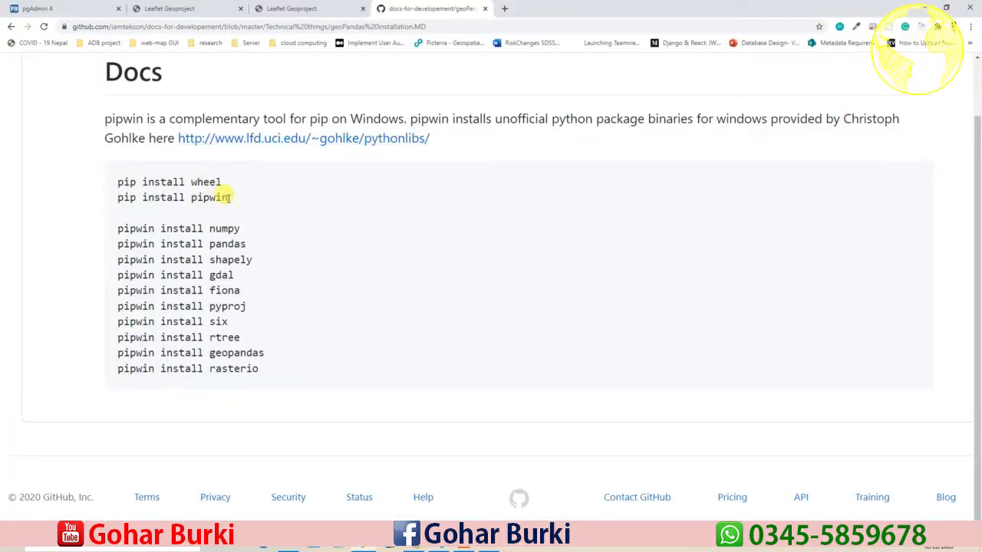
Step: Pick out pipwin, numpy, shapely, fiona, pyproj and geopandas package names from the GitHub docs
{"action": "double_click", "coordinate": [208, 197]}
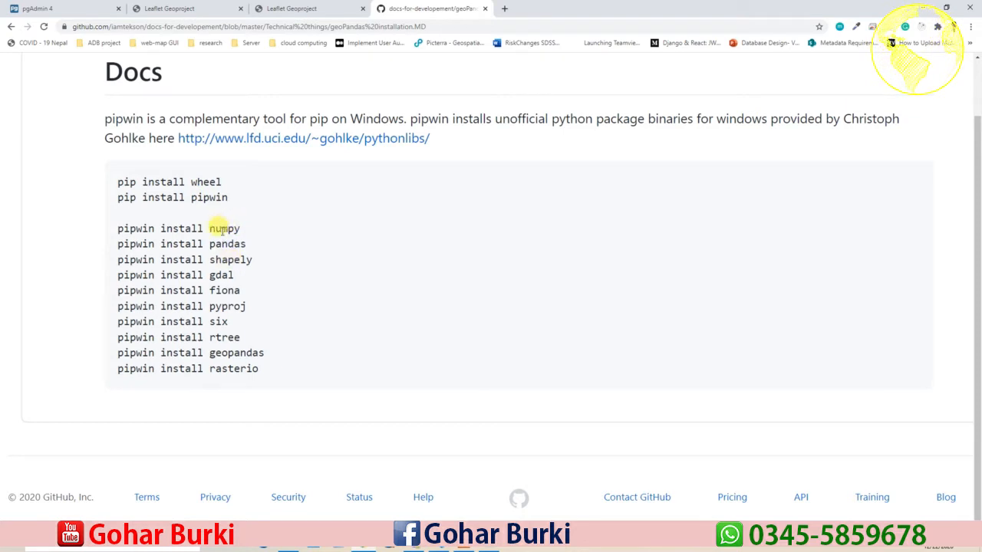
{"action": "double_click", "coordinate": [224, 229]}
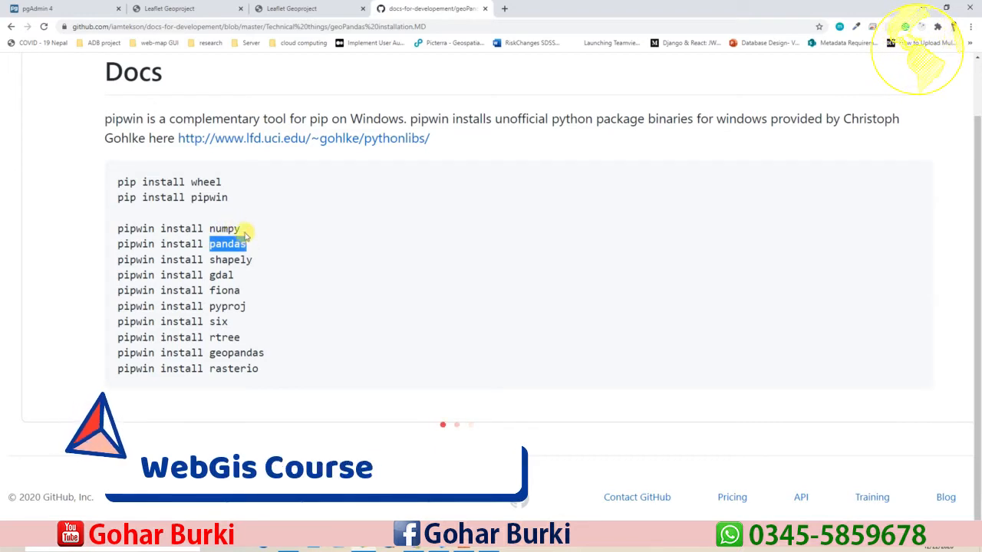
{"action": "mouse_move", "coordinate": [236, 282]}
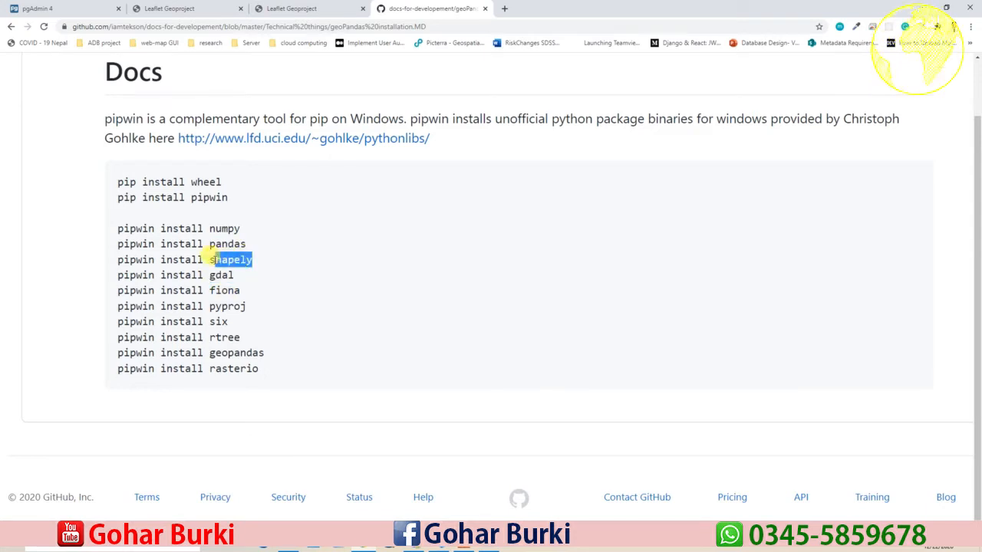
{"action": "double_click", "coordinate": [230, 259]}
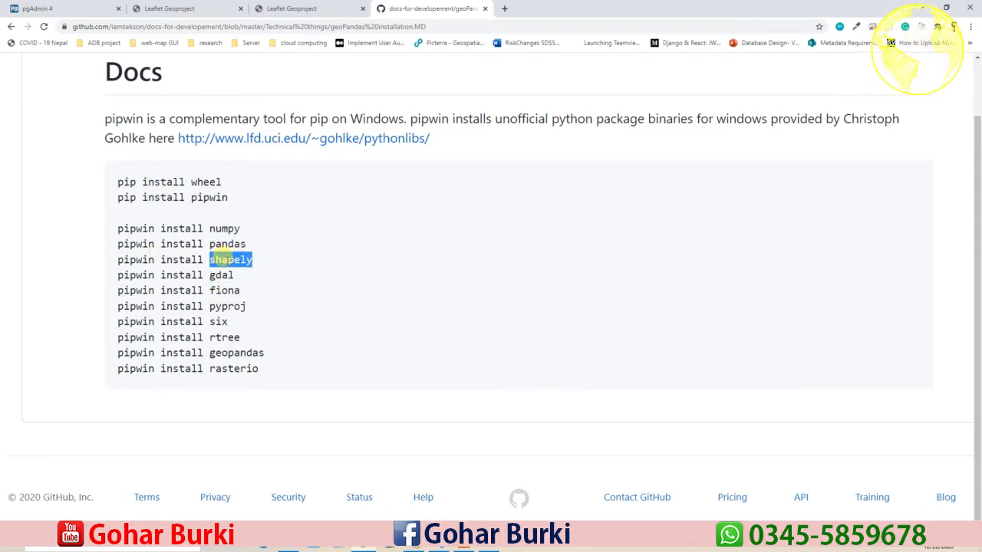
{"action": "double_click", "coordinate": [224, 290]}
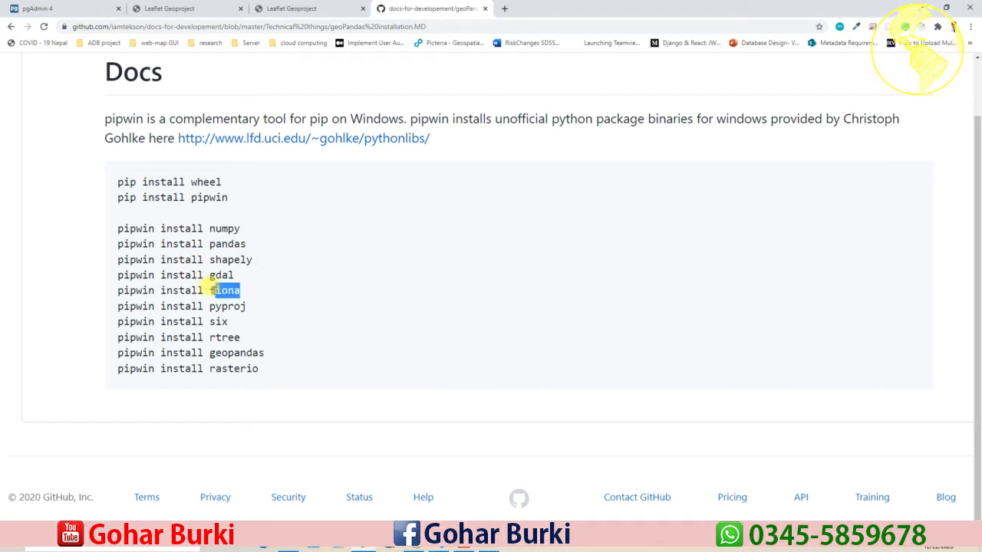
{"action": "double_click", "coordinate": [227, 307]}
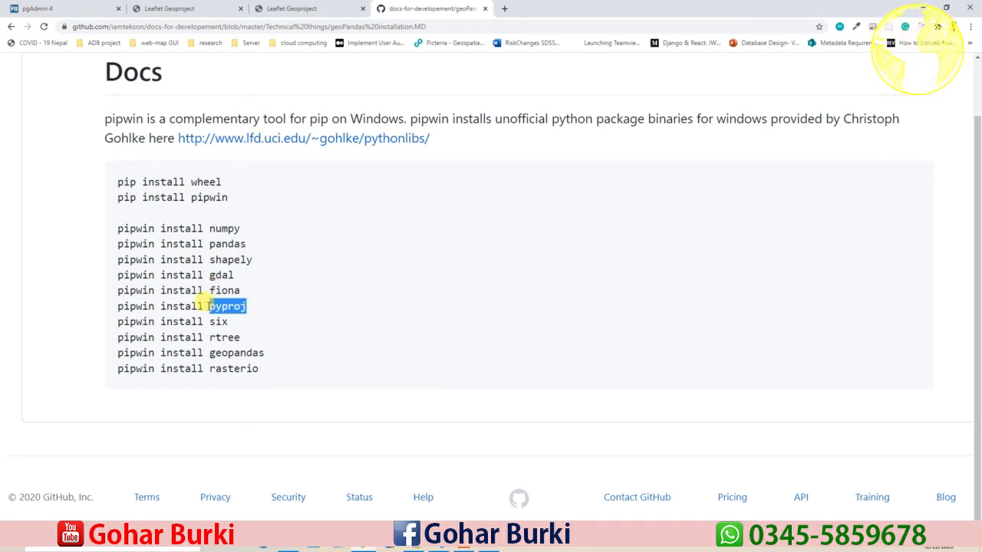
{"action": "double_click", "coordinate": [236, 353]}
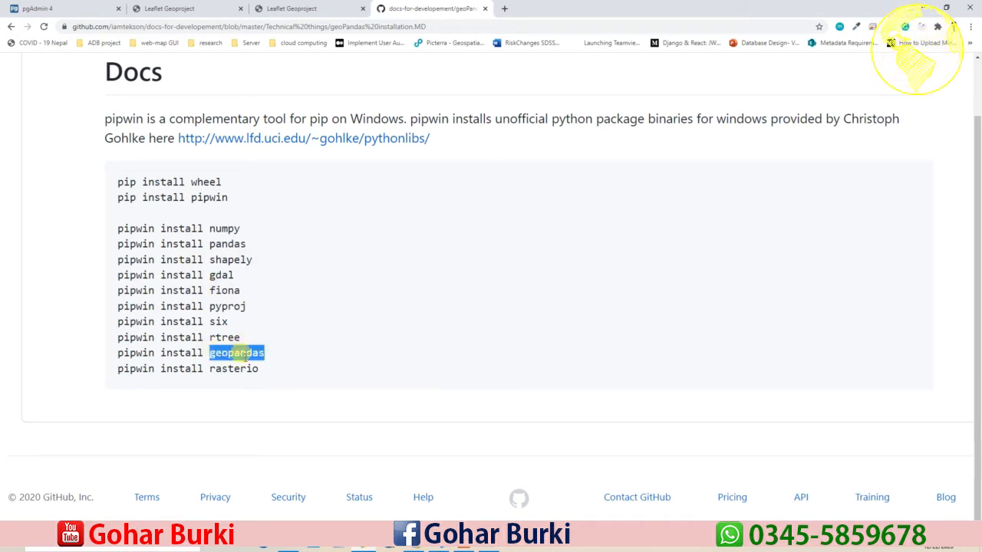
{"action": "left_click_drag", "start_coordinate": [238, 353], "coordinate": [115, 217]}
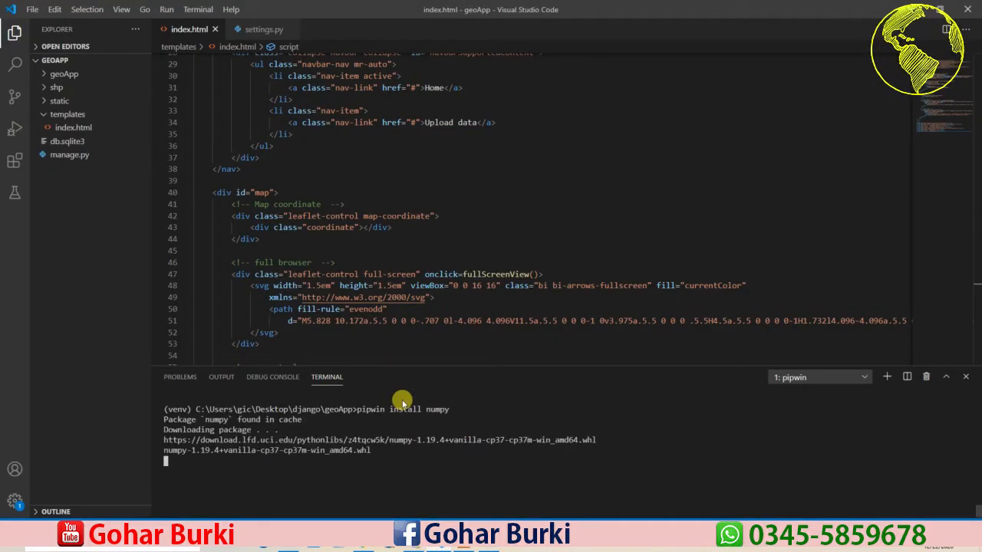
{"action": "mouse_move", "coordinate": [417, 428]}
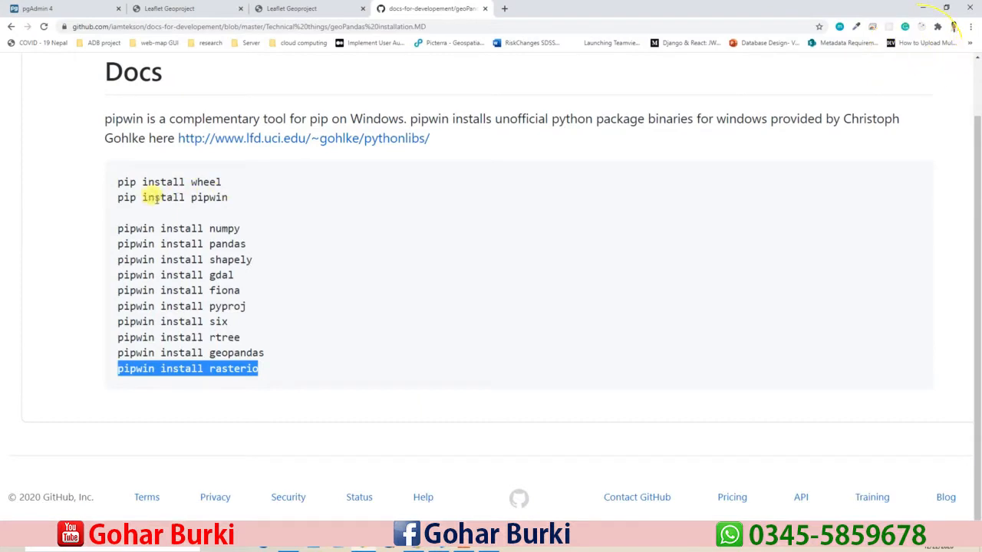
{"action": "mouse_move", "coordinate": [205, 222]}
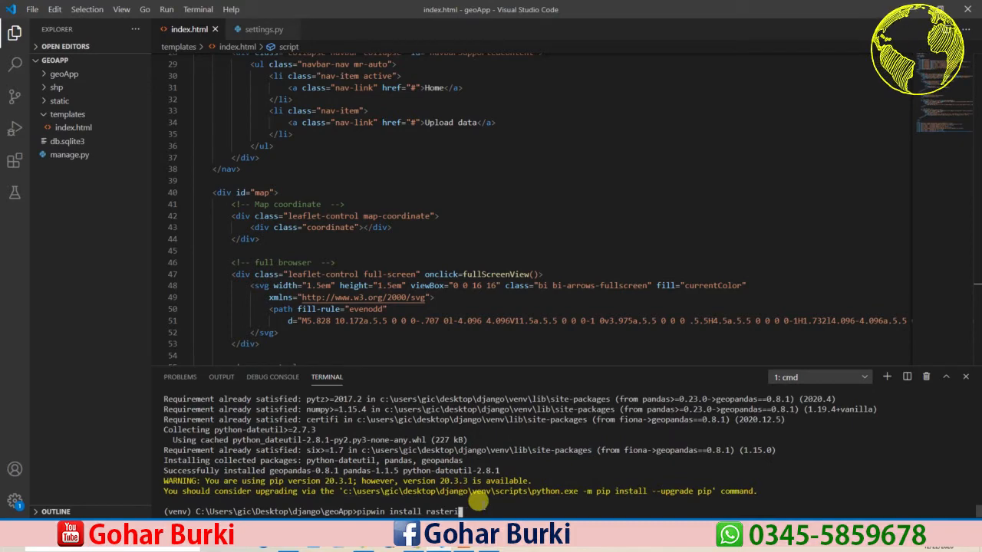
Step: Discard the pending rasterio install command and switch away from the terminal
{"action": "key", "text": "alt+tab"}
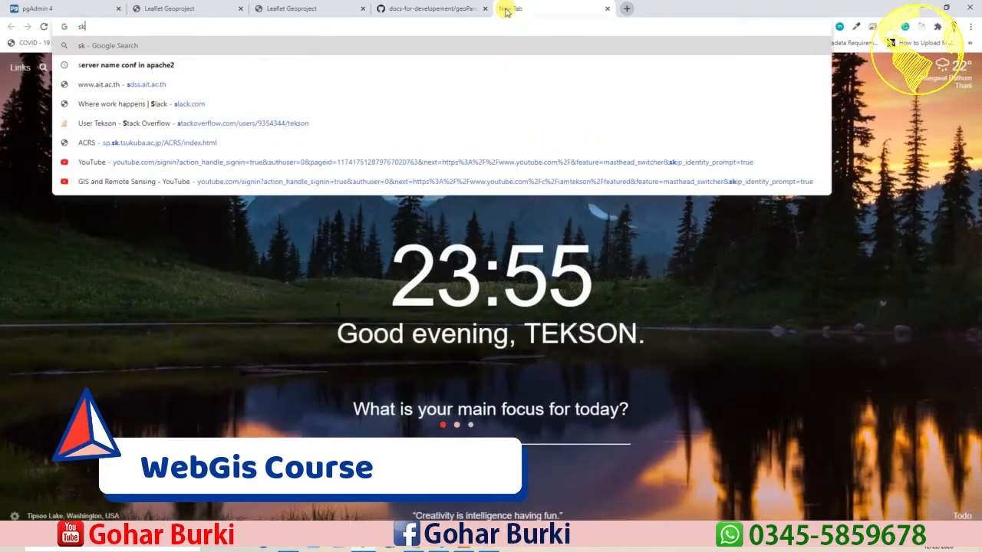
Step: Search Google for 'sqlalchemy pip install' and go to the SQLAlchemy PyPI result
{"action": "key", "text": "Backspace"}
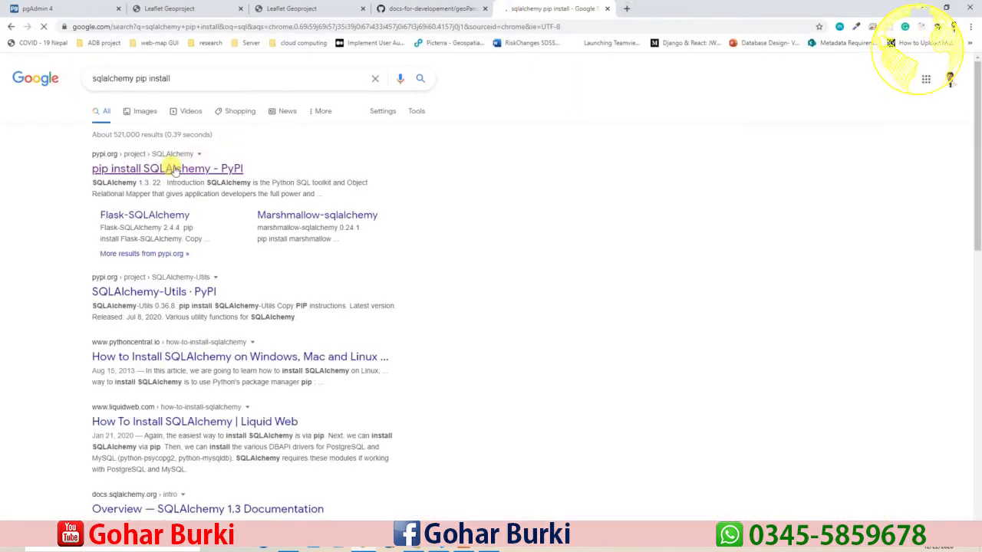
{"action": "left_click", "coordinate": [165, 168]}
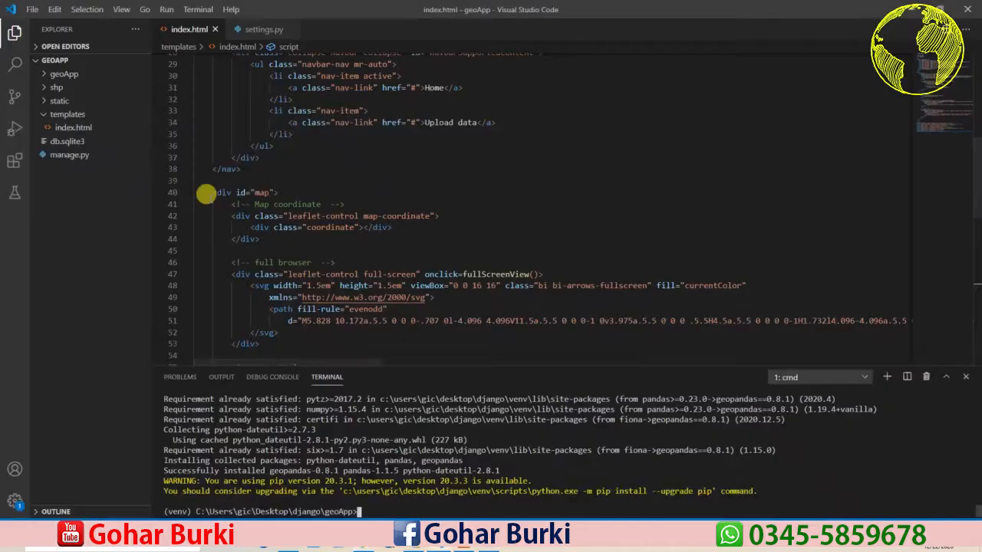
Step: Run pip install SQLAlchemy, then start the python -m pip upgrade command
{"action": "type", "text": "pip install SQLAlchemy"}
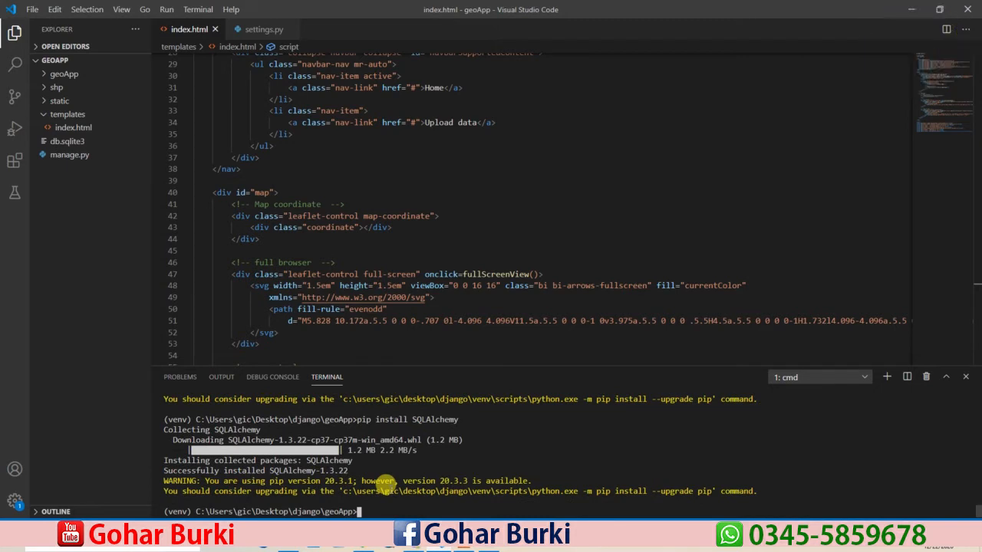
{"action": "type", "text": "python -"}
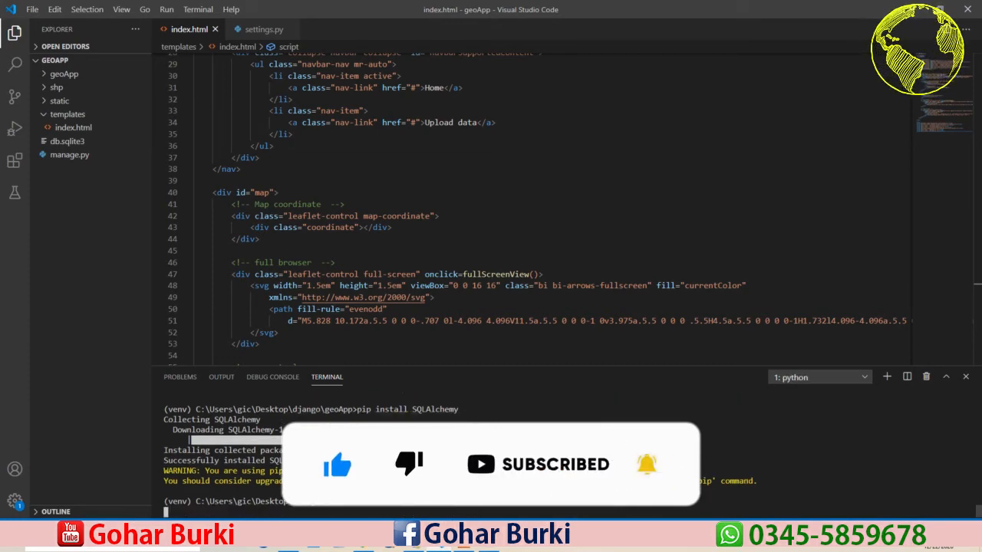
Step: Enter pip install geoserver-rest in the terminal
{"action": "left_click", "coordinate": [672, 10]}
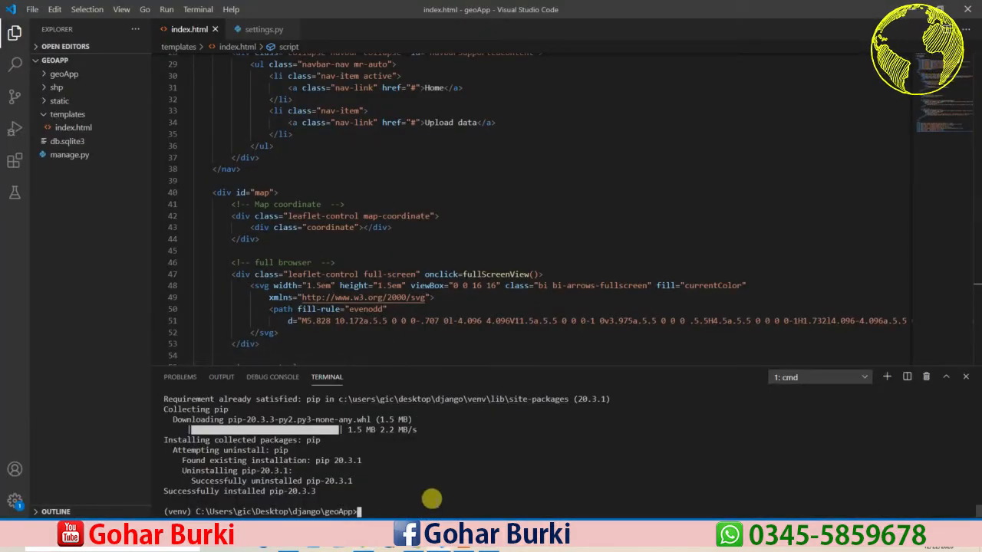
{"action": "type", "text": "pip install geoserver-rest"}
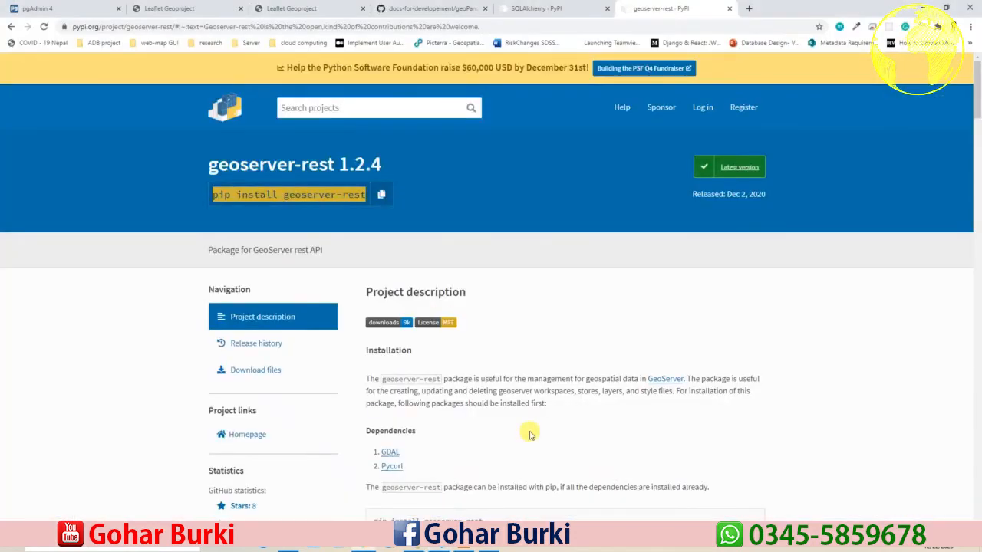
Step: Scroll the geoserver-rest PyPI page down to its Dependencies section
{"action": "scroll", "scroll_direction": "down", "scroll_amount": 3}
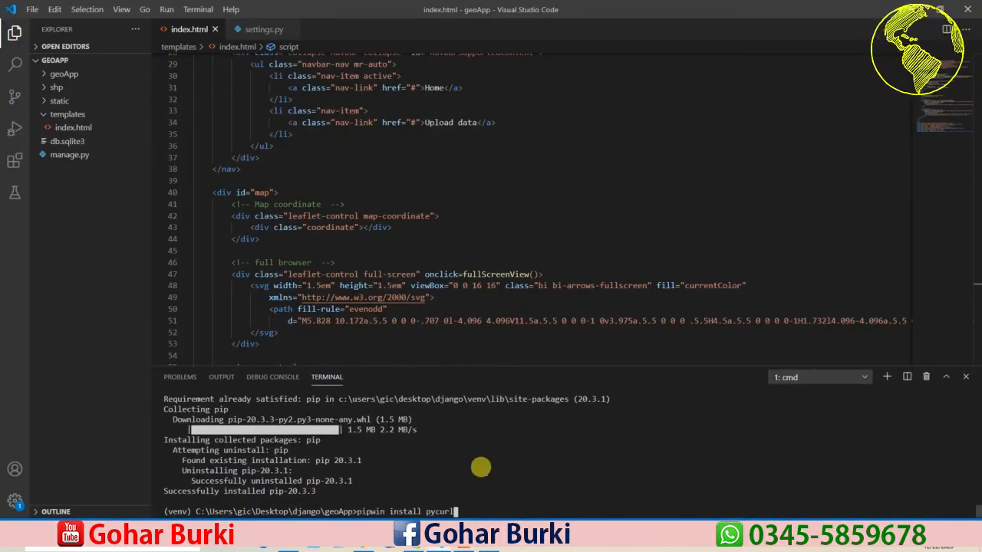
Step: Run the pipwin install pycurl command, then begin a new pip install command
{"action": "key", "text": "enter"}
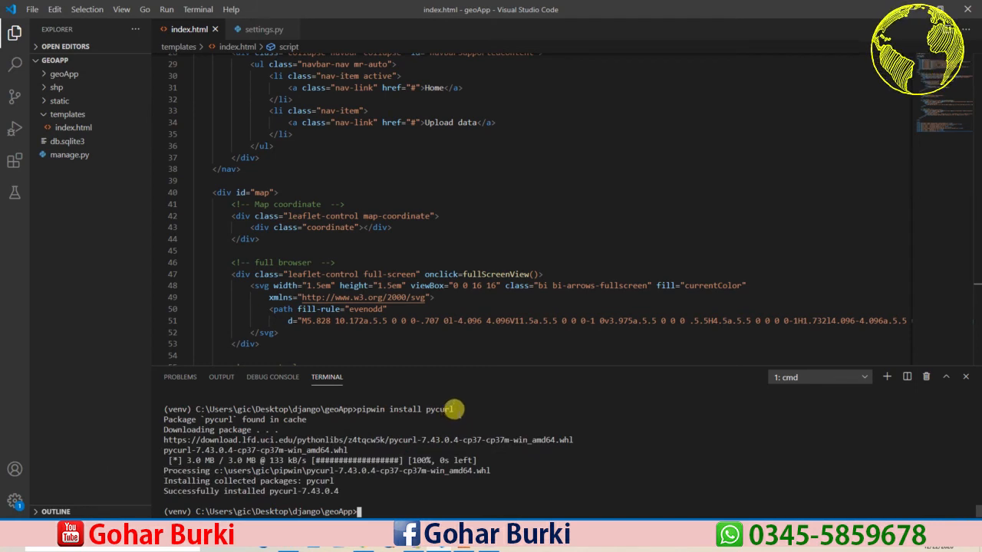
{"action": "type", "text": "pip ins"}
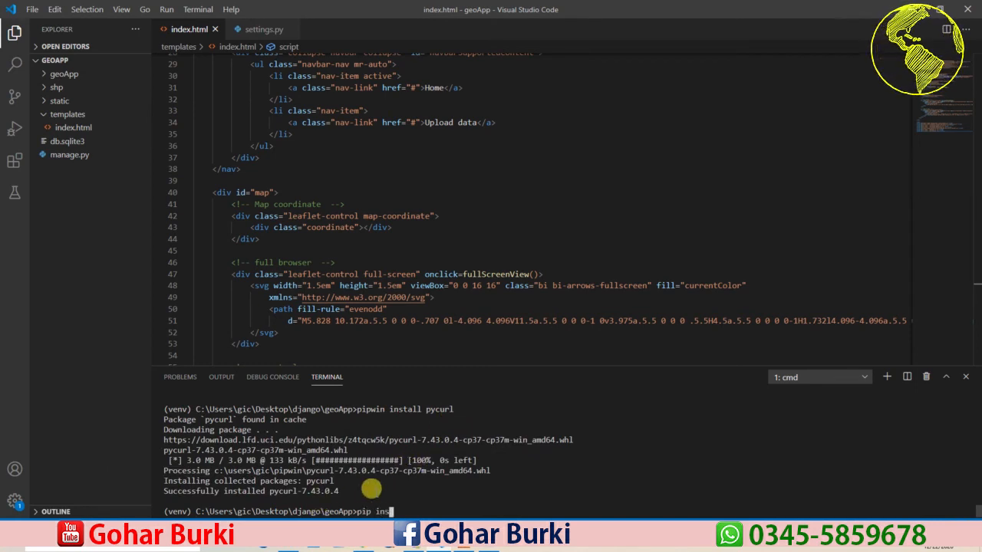